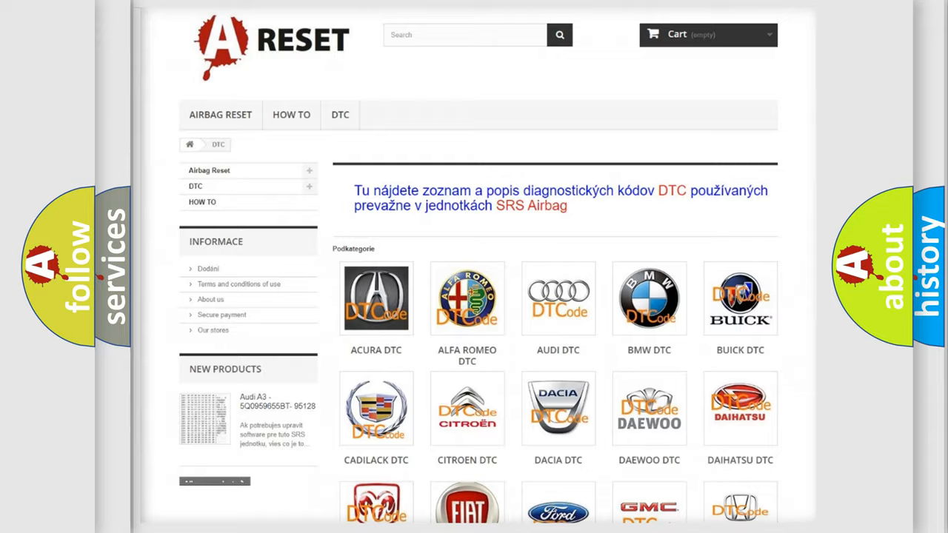
- Scroll down through the Saturn diagnostic trouble code list to locate C04505A
{"action": "scroll", "scroll_direction": "down", "scroll_amount": 3}
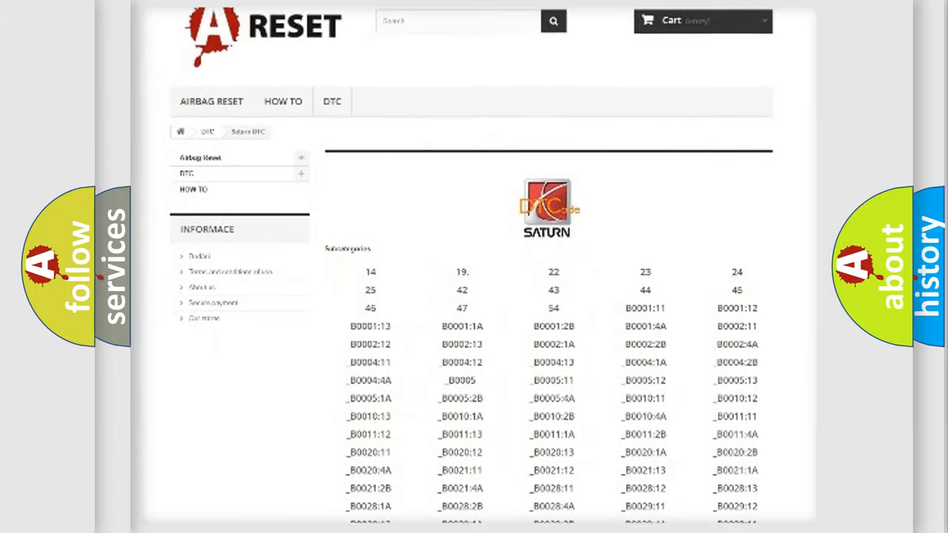
{"action": "scroll", "scroll_direction": "down", "scroll_amount": 3}
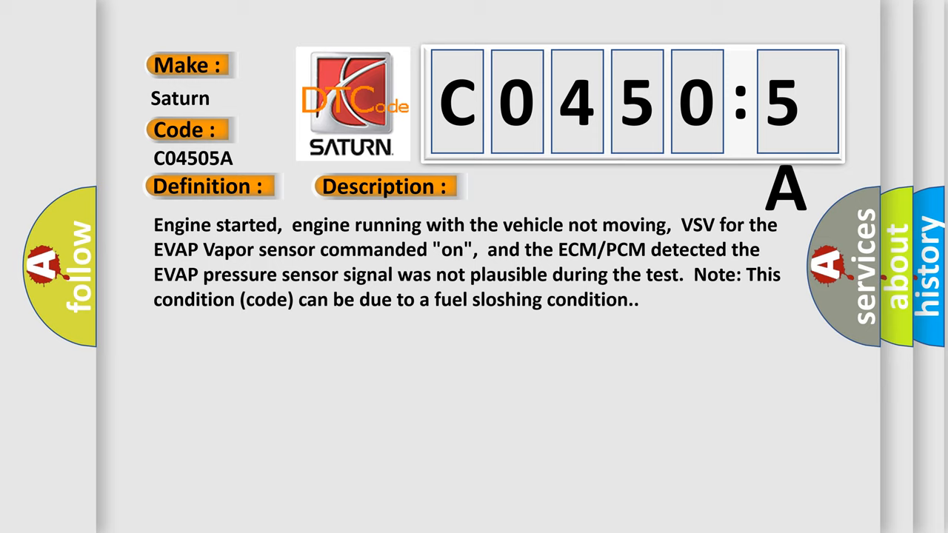
- Advance the slide to the Cause section listing loose vacuum hoses and a damaged pressure sensor
{"action": "left_click", "coordinate": [545, 186]}
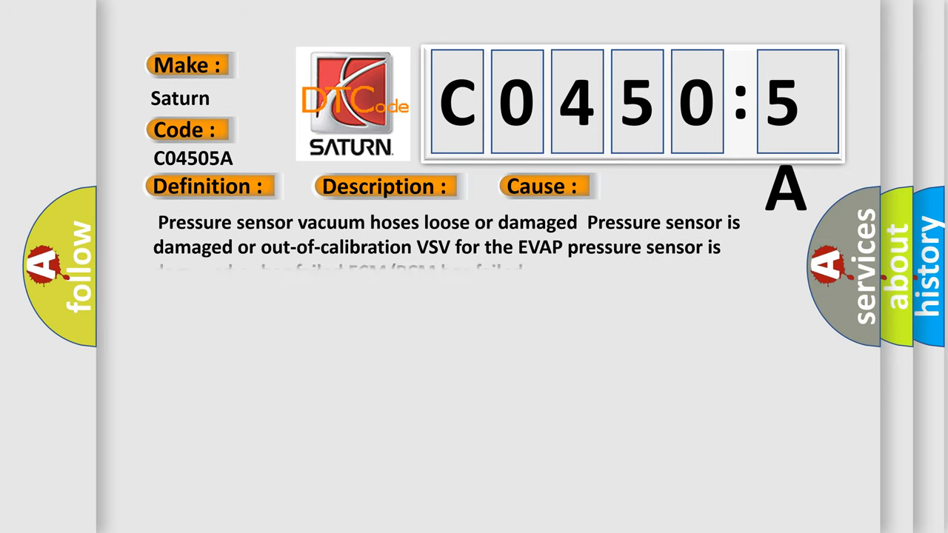